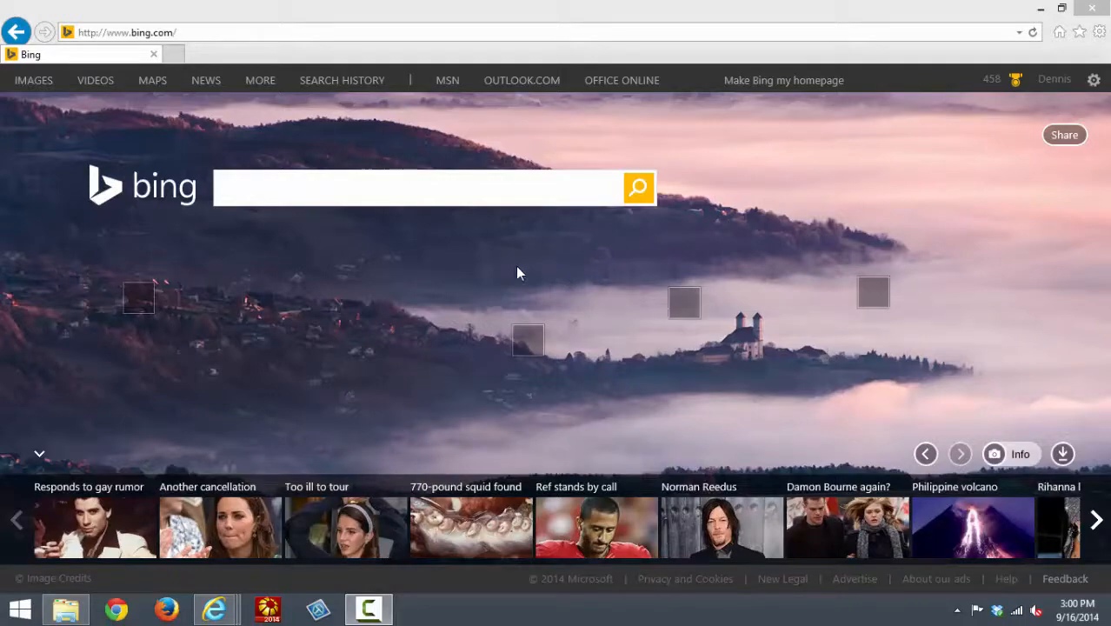
# Step: Search Bing for 'putty' in Internet Explorer to find the putty.org site
pyautogui.click(417, 188)
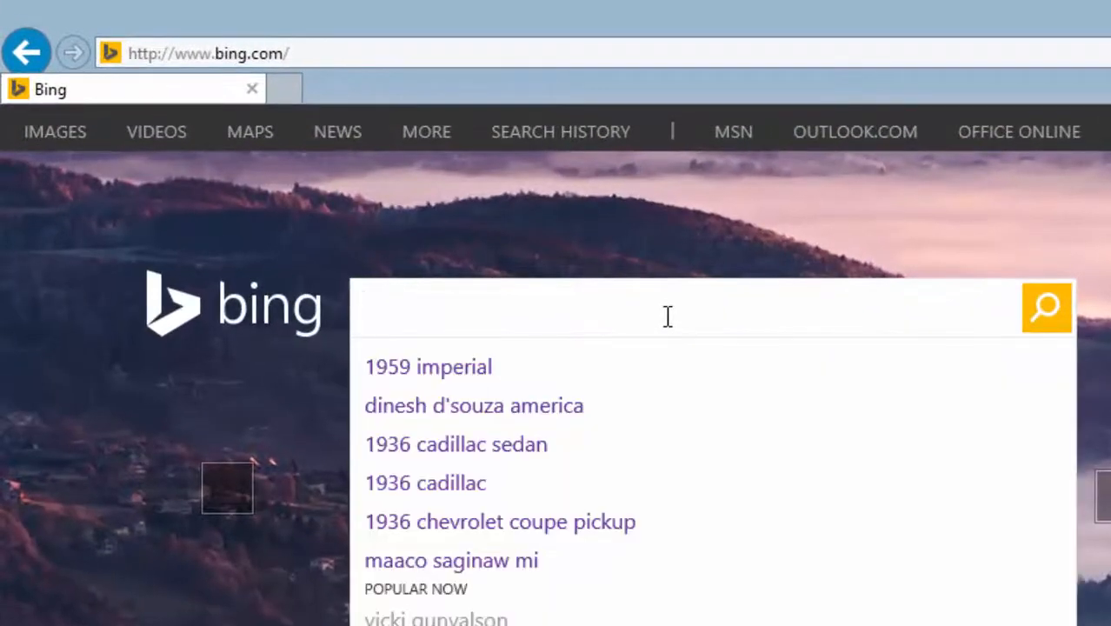
pyautogui.write('putty')
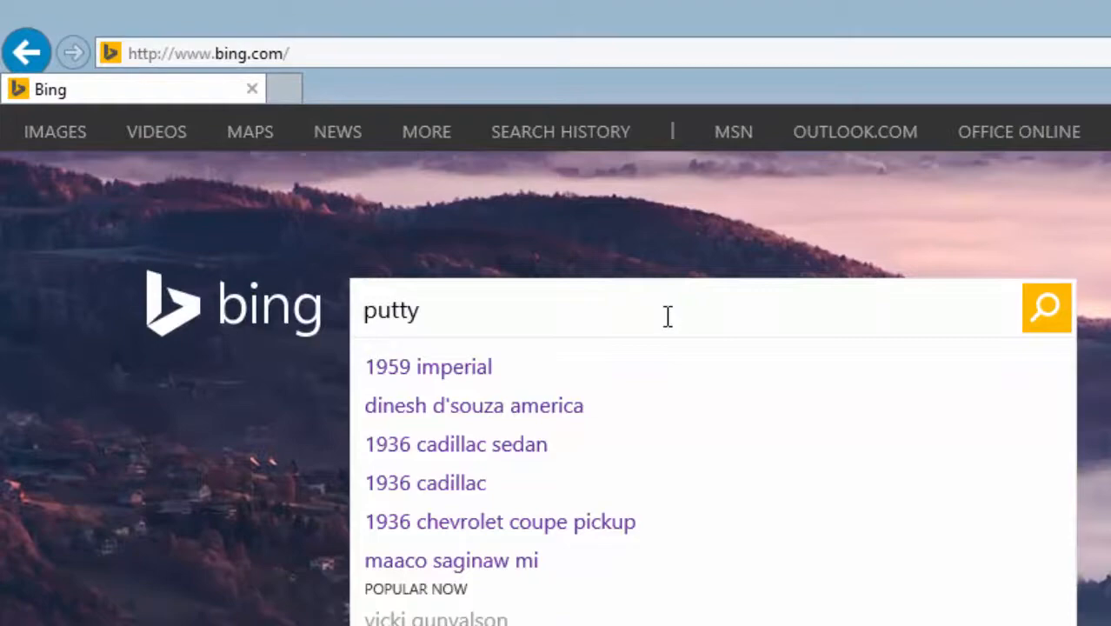
pyautogui.click(1046, 307)
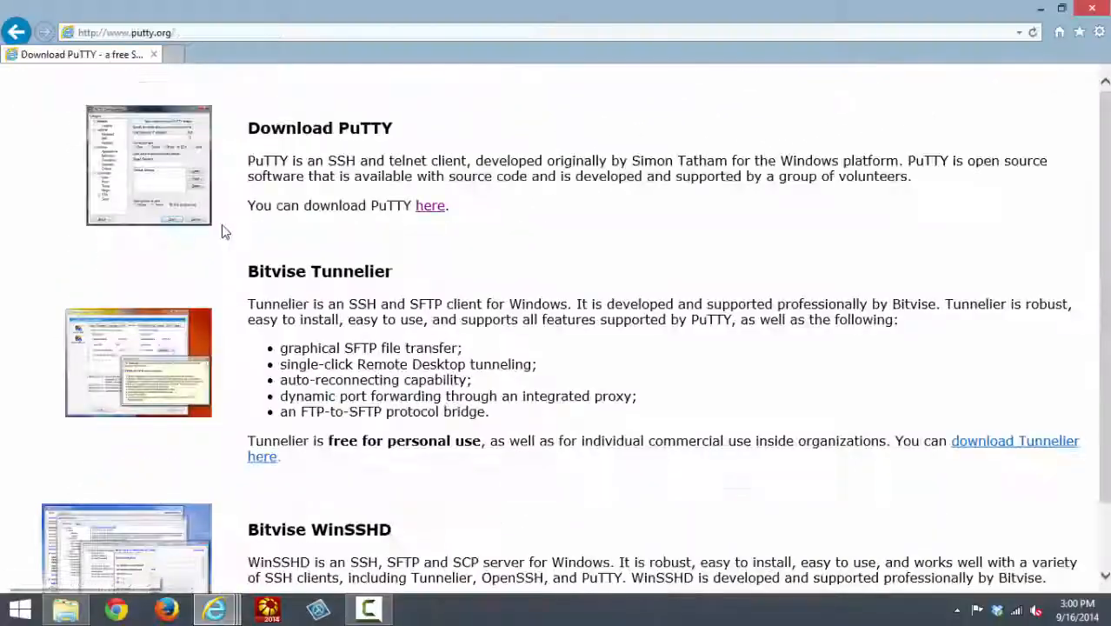
# Step: Download putty.exe for Windows on Intel x86 and open its download folder
pyautogui.click(430, 205)
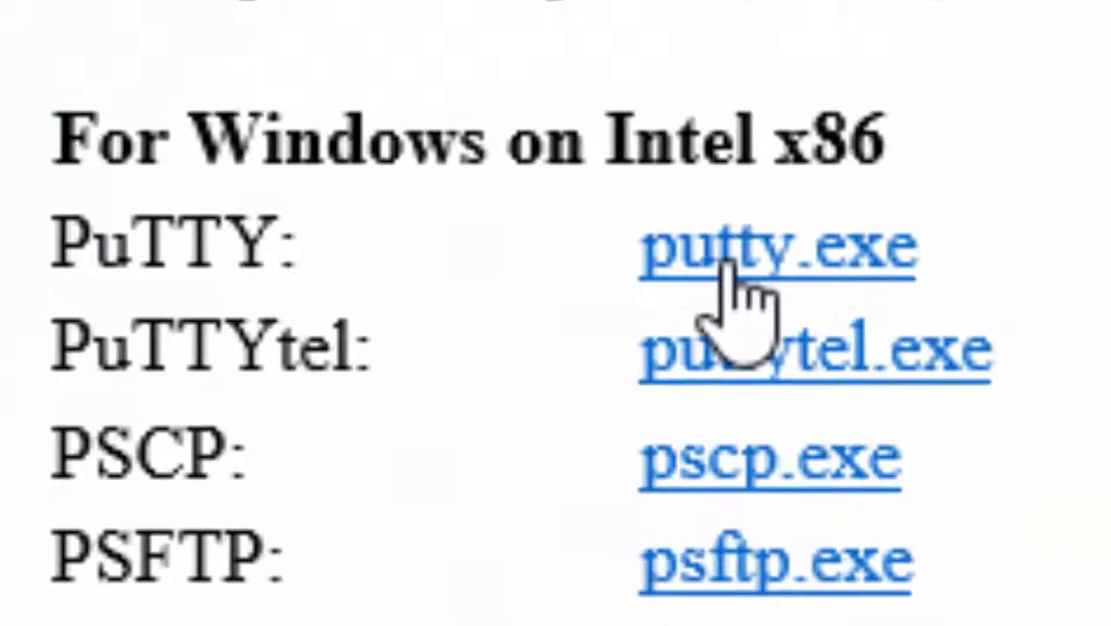
pyautogui.click(778, 248)
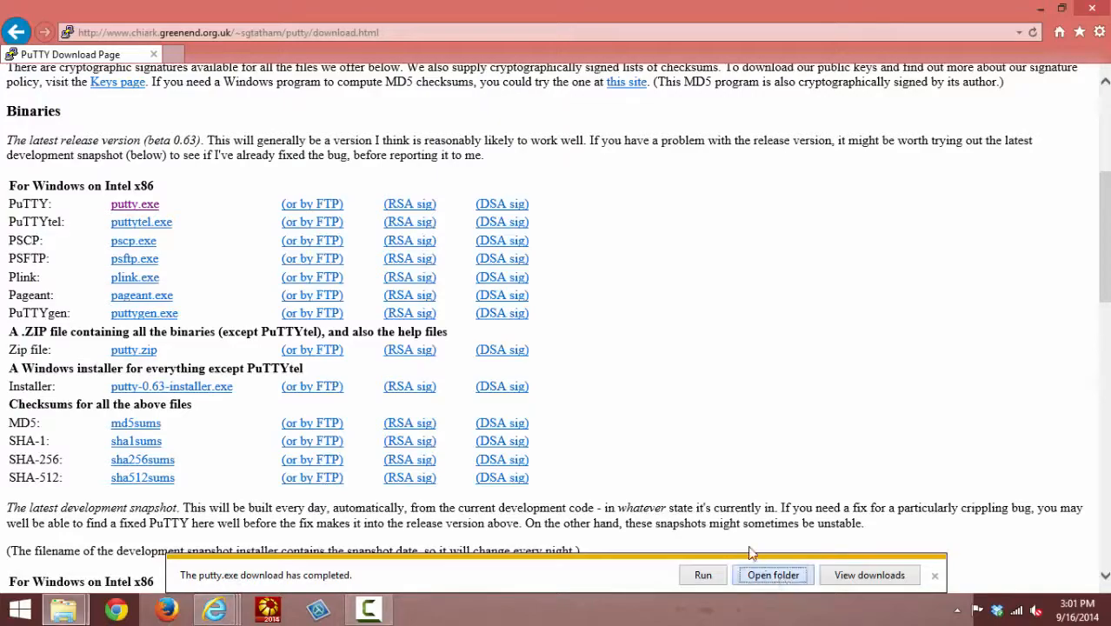
pyautogui.click(771, 575)
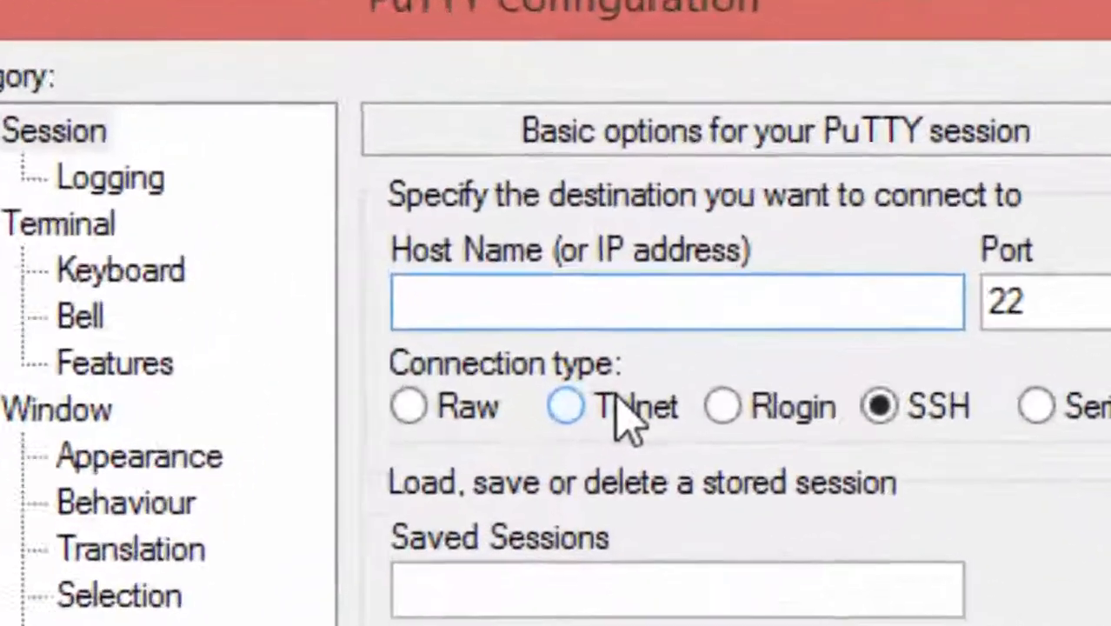
# Step: Enter host xserver.delta.edu and open an SSH connection on port 22
pyautogui.write('x')
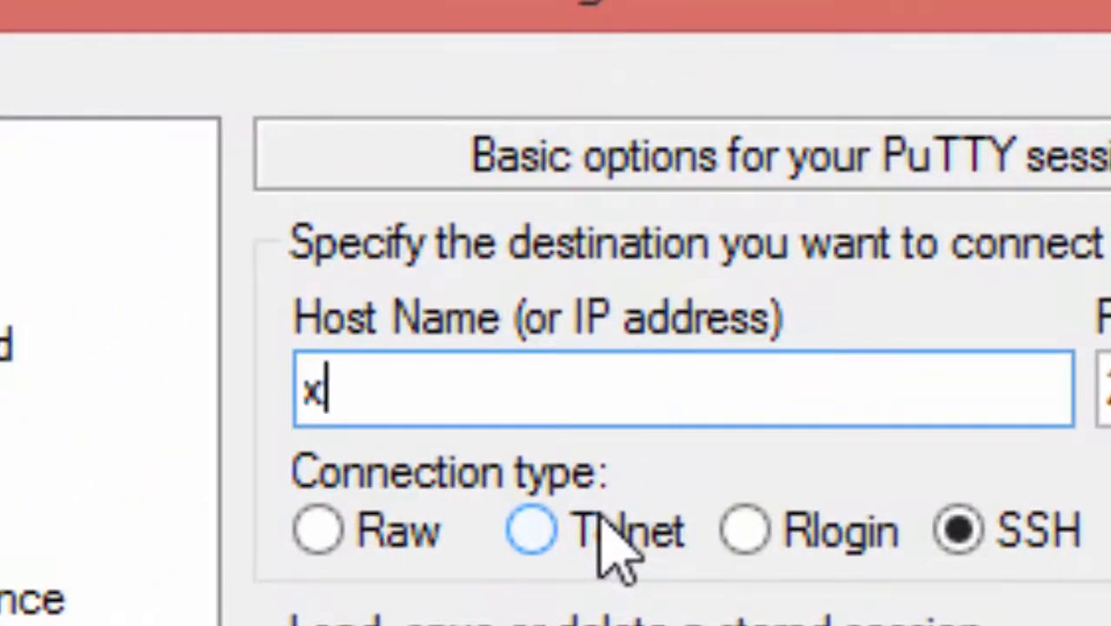
pyautogui.write('server.')
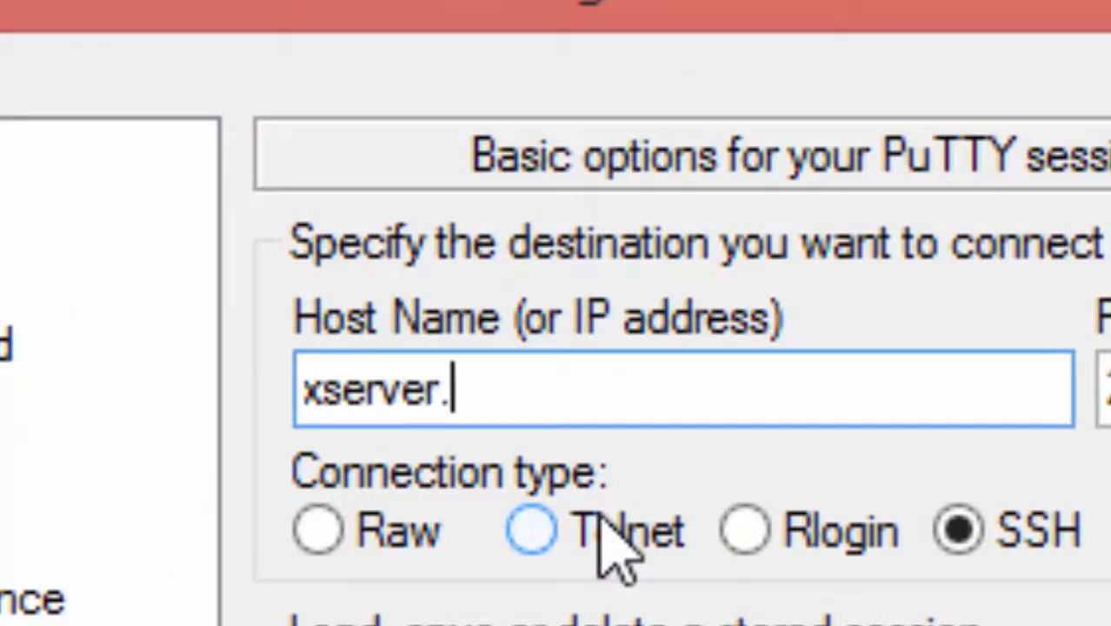
pyautogui.write('delta.edu')
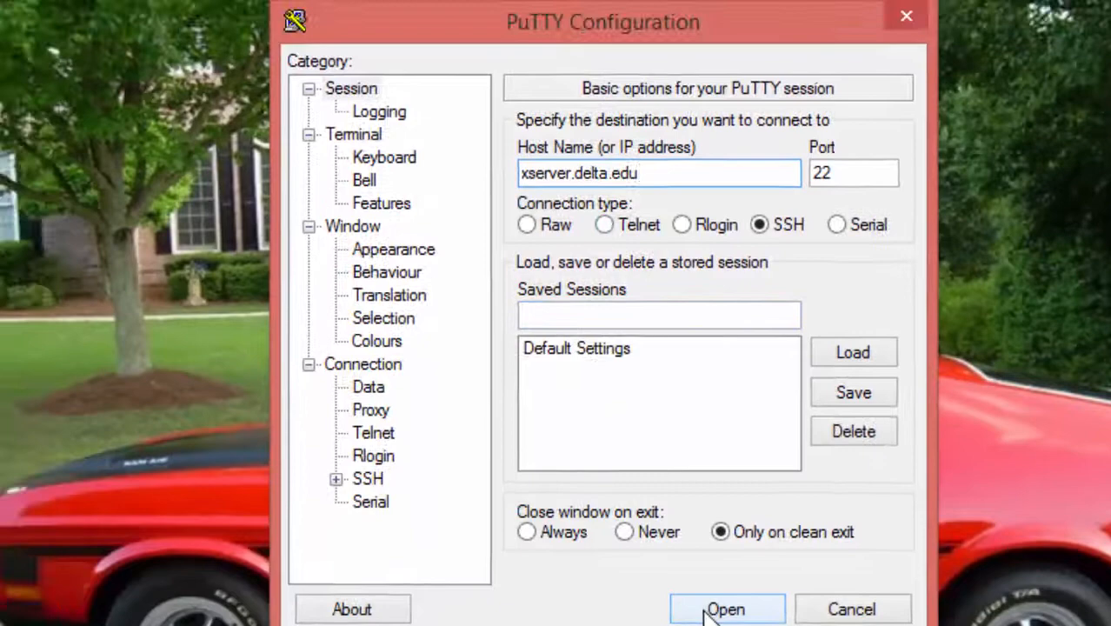
pyautogui.click(726, 608)
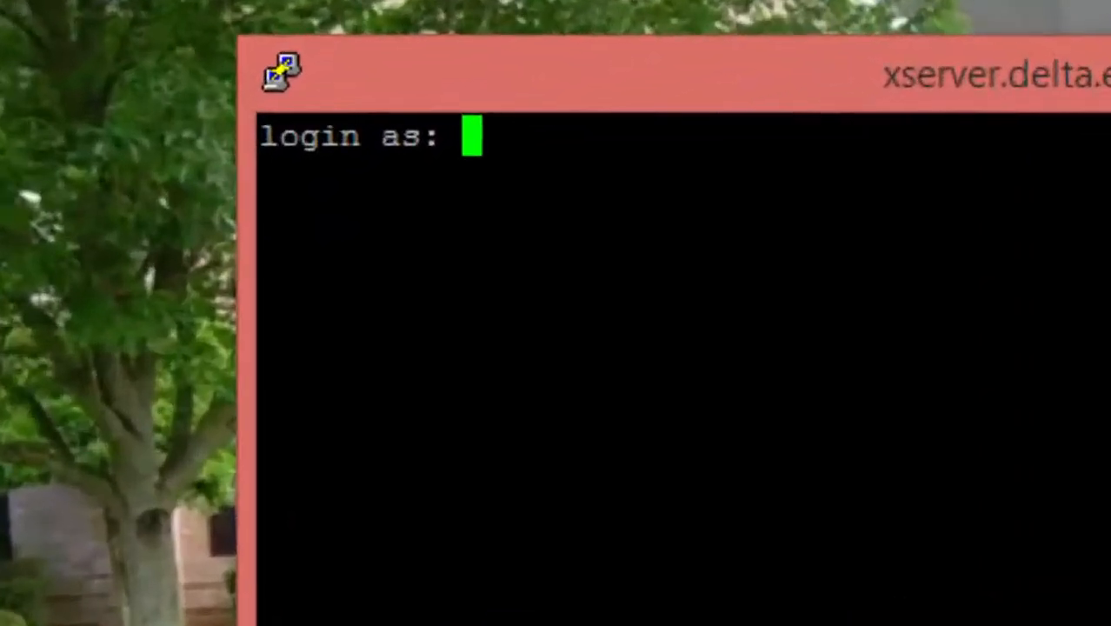
# Step: Log in as djroebuc and enter the ls command at the shell prompt
pyautogui.write('djroebuc')
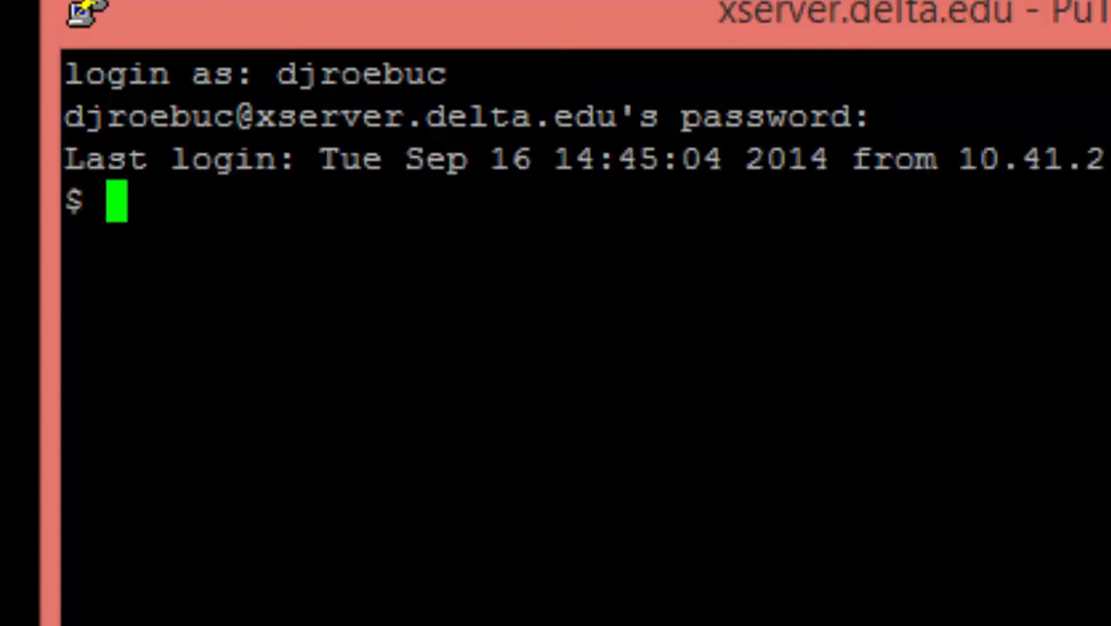
pyautogui.write('ls')
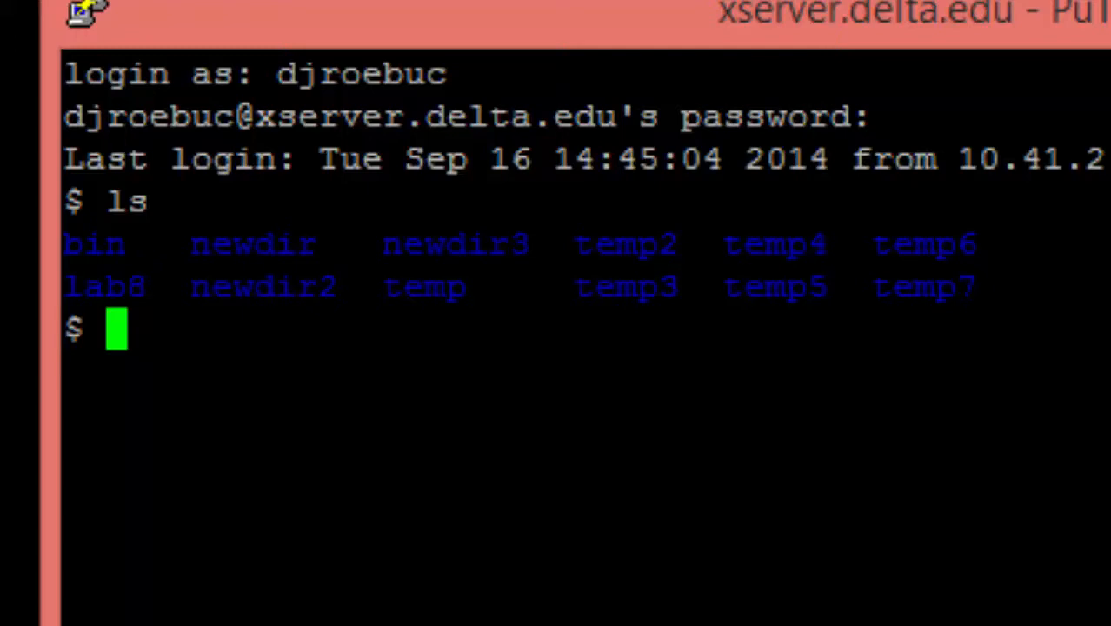
# Step: Begin typing exit at the shell prompt after the listing
pyautogui.write('e')
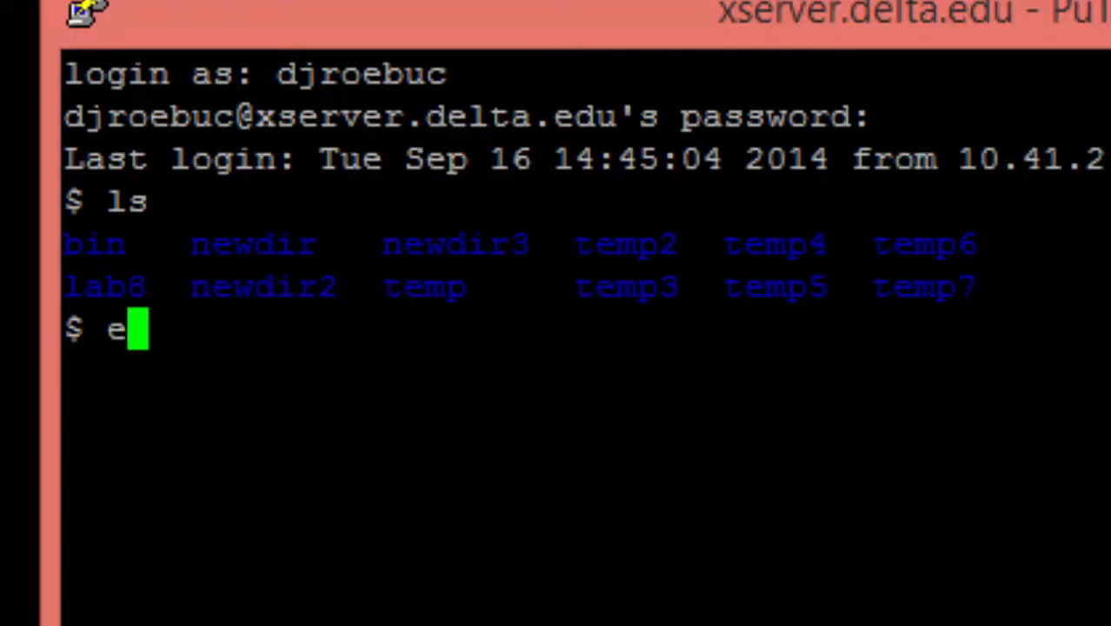